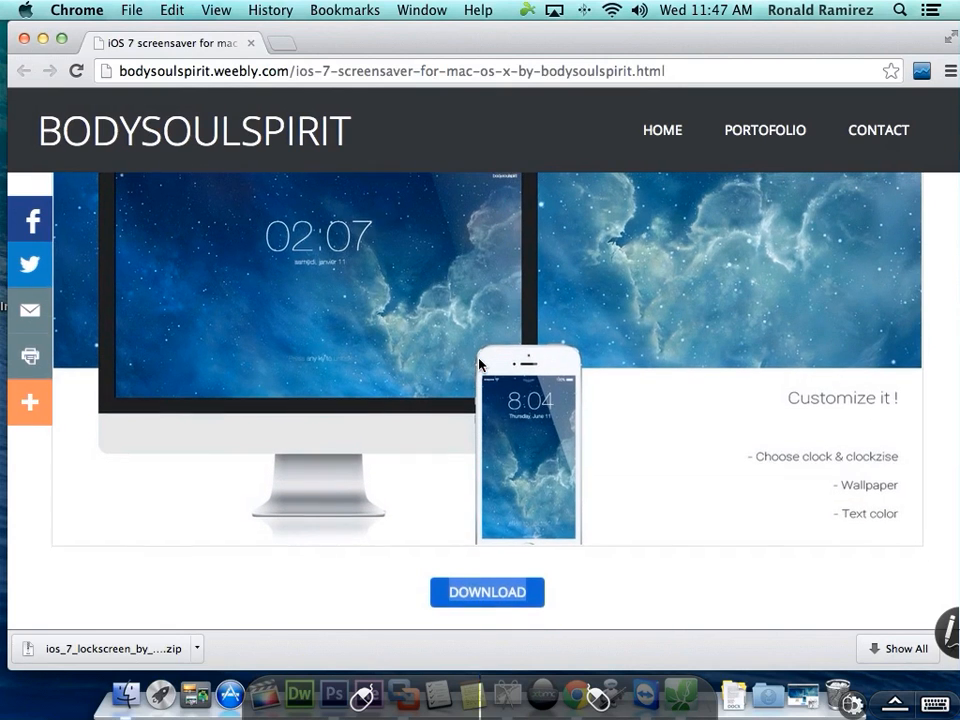
Scroll the iOS 7 screensaver page down past the DOWNLOAD button to the UPDATE V2.1 notes
scroll(up, 3)
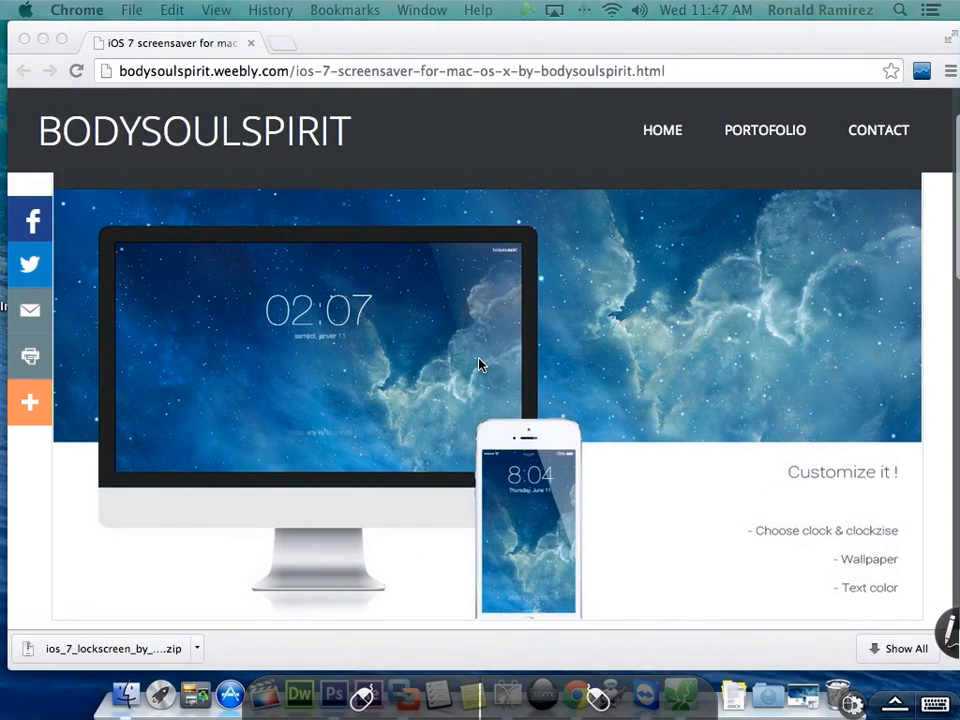
scroll(down, 3)
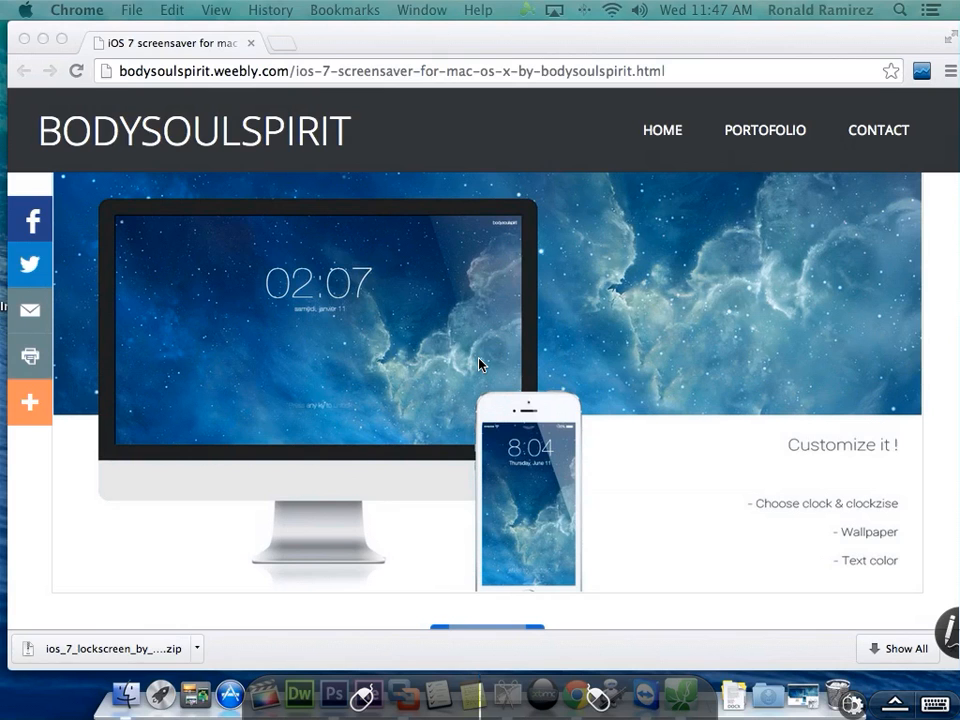
scroll(down, 3)
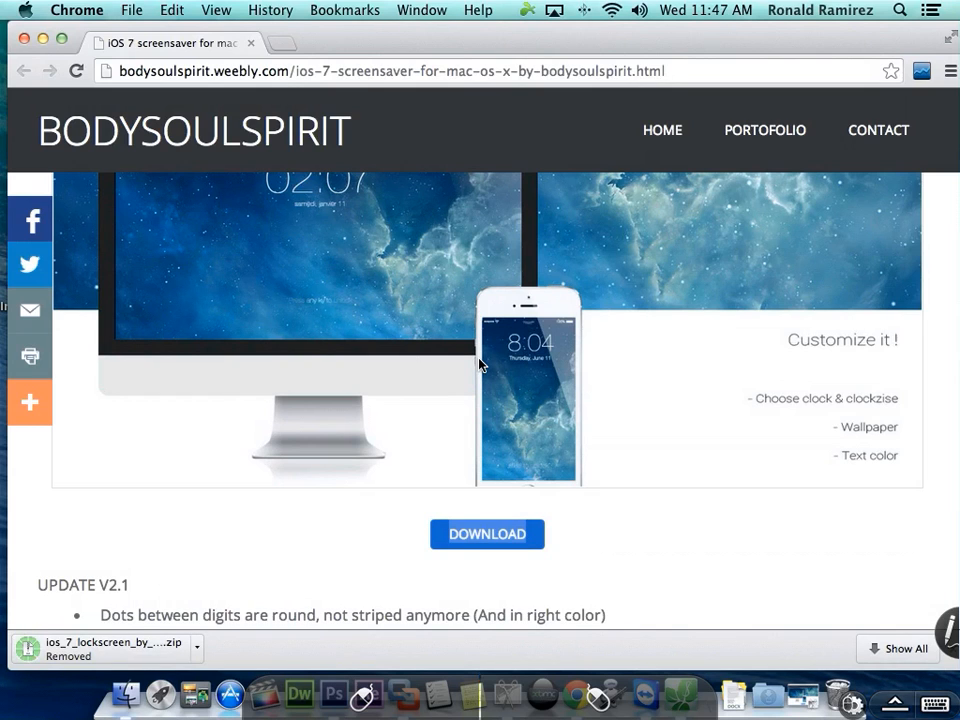
Reveal the downloaded iOS 7 lockscreen file in Finder's Downloads folder
click(488, 532)
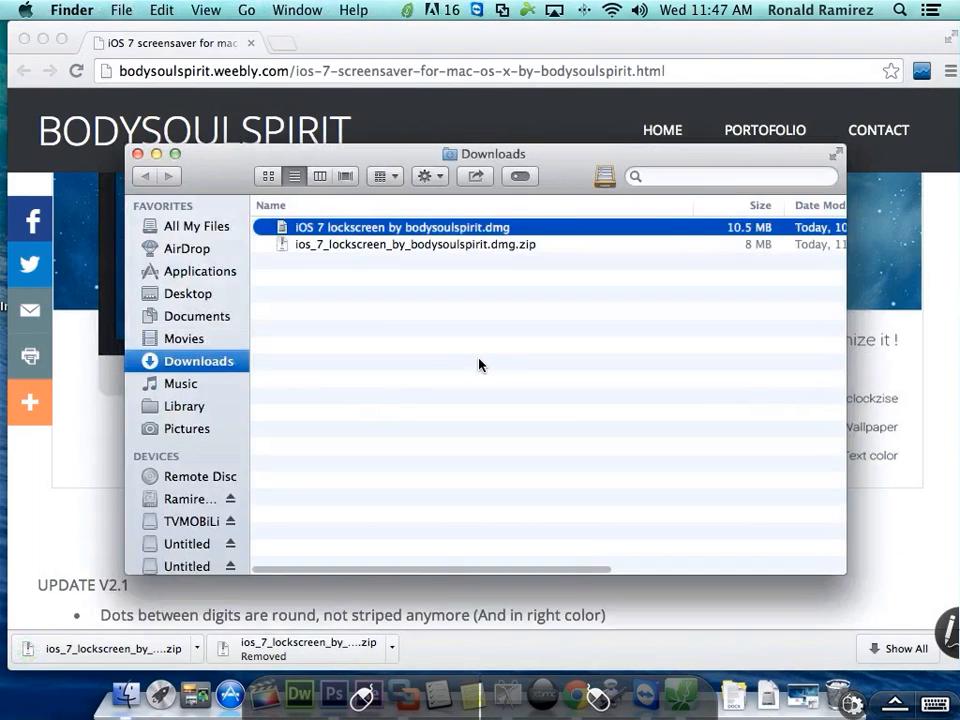
Mount the iOS 7 lockscreen .dmg and authenticate moving its .qtz saver into Screen Savers
double_click(402, 228)
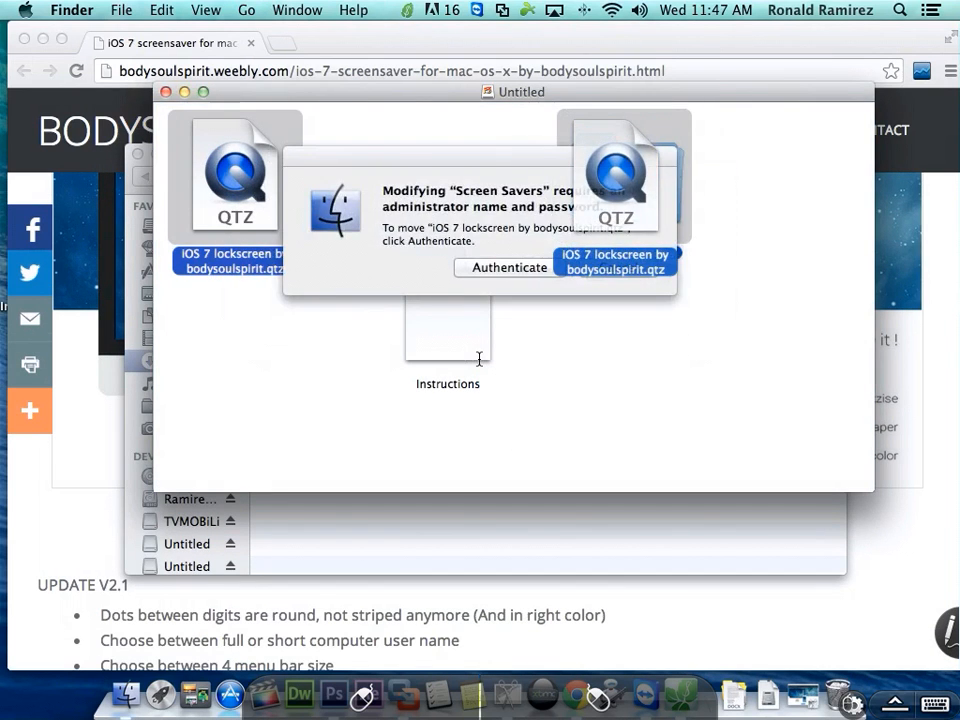
click(508, 268)
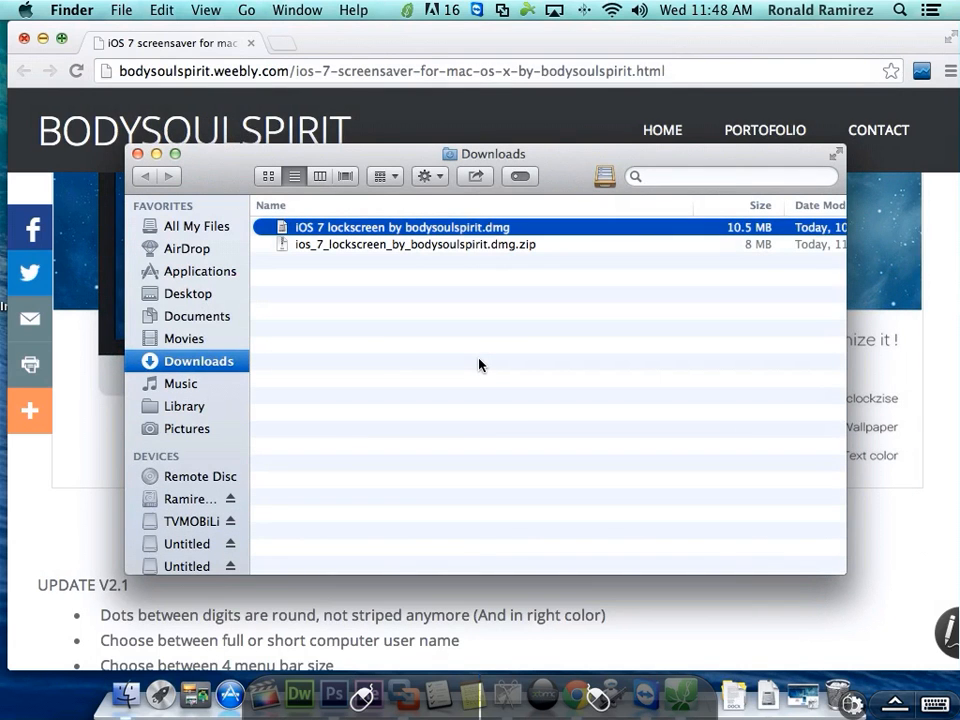
From the Apple menu, reach System Preferences > Desktop & Screen Saver on the Screen Saver tab
click(24, 10)
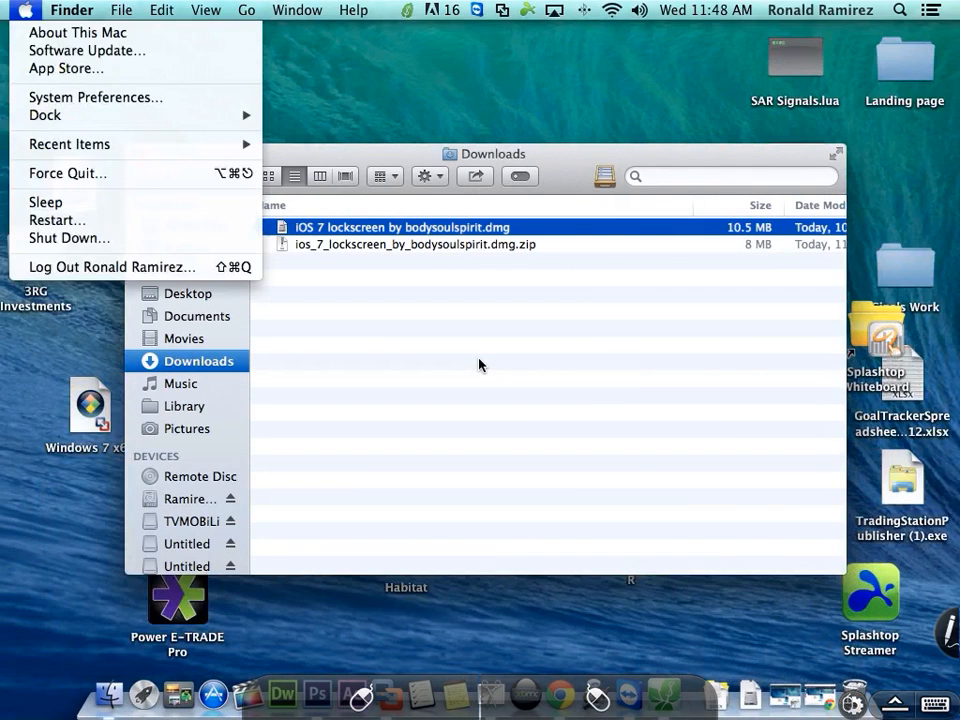
click(96, 96)
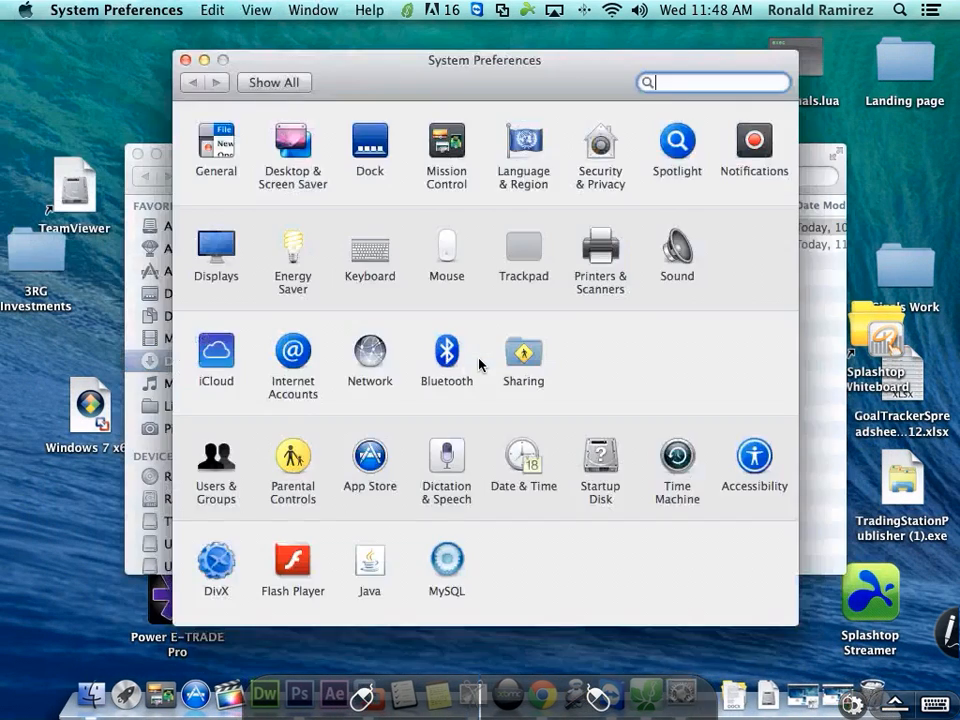
click(292, 140)
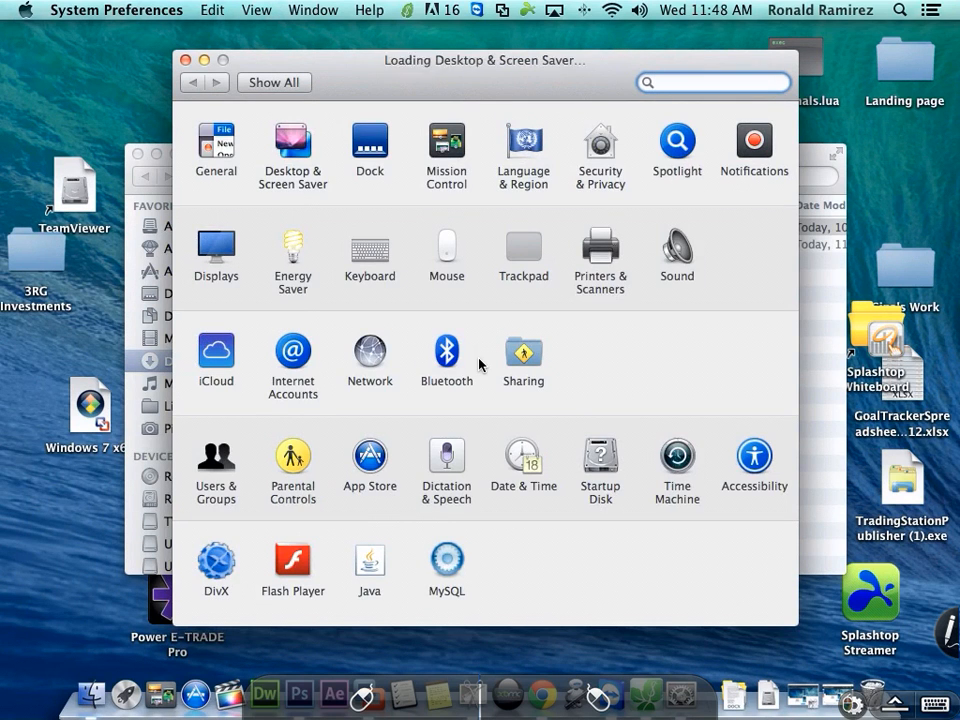
click(292, 150)
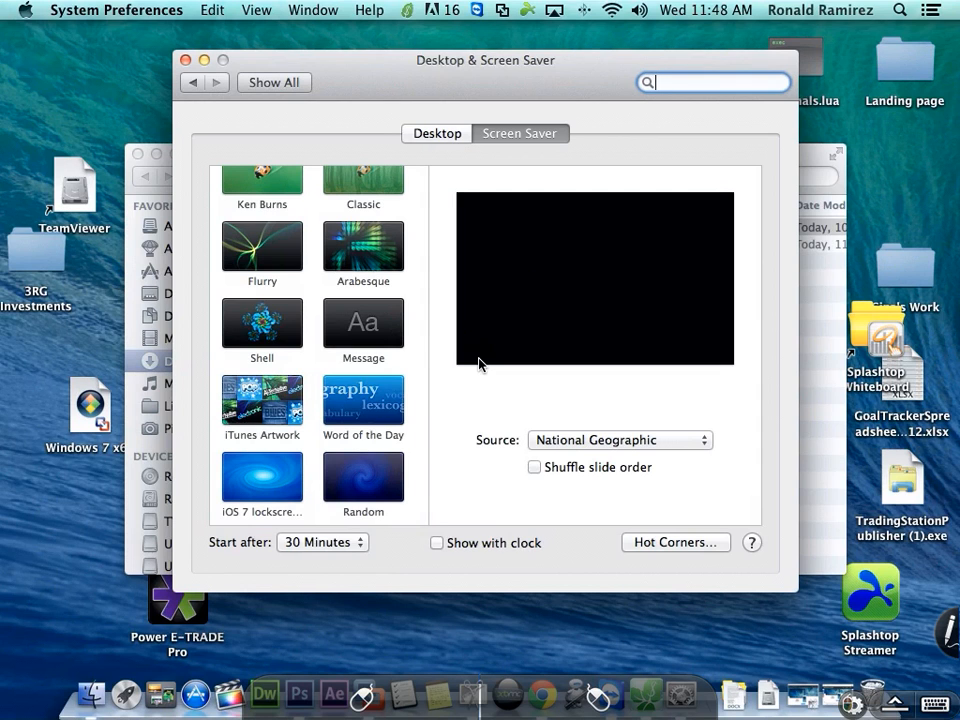
Select the iOS 7 lockscreen saver and set its Image_zoom wallpaper mode in Screen Saver Options
click(260, 470)
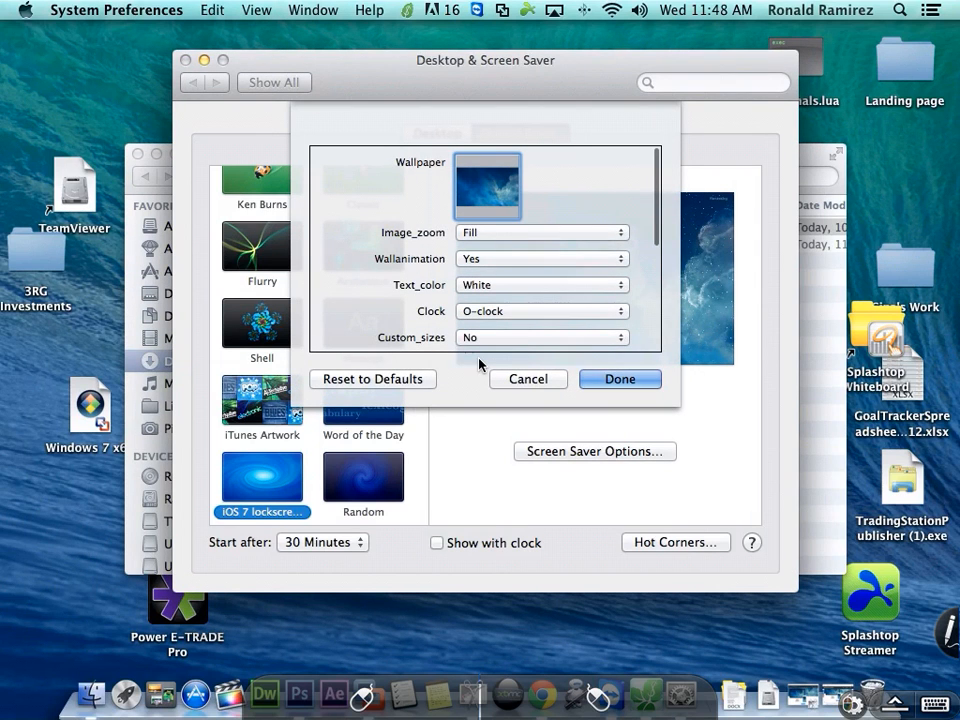
click(542, 232)
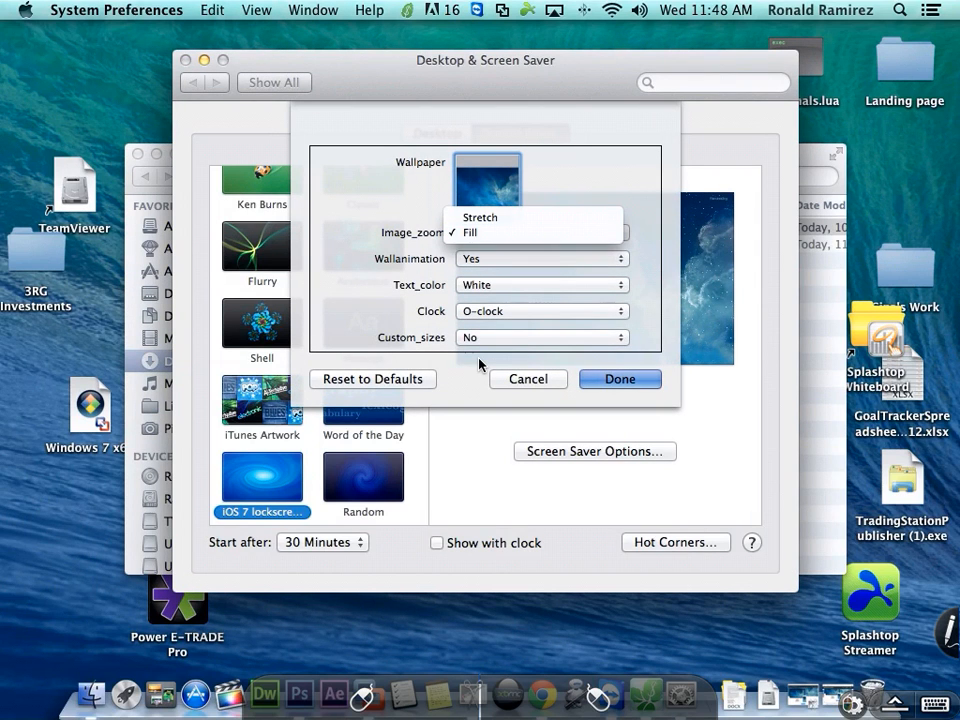
click(470, 232)
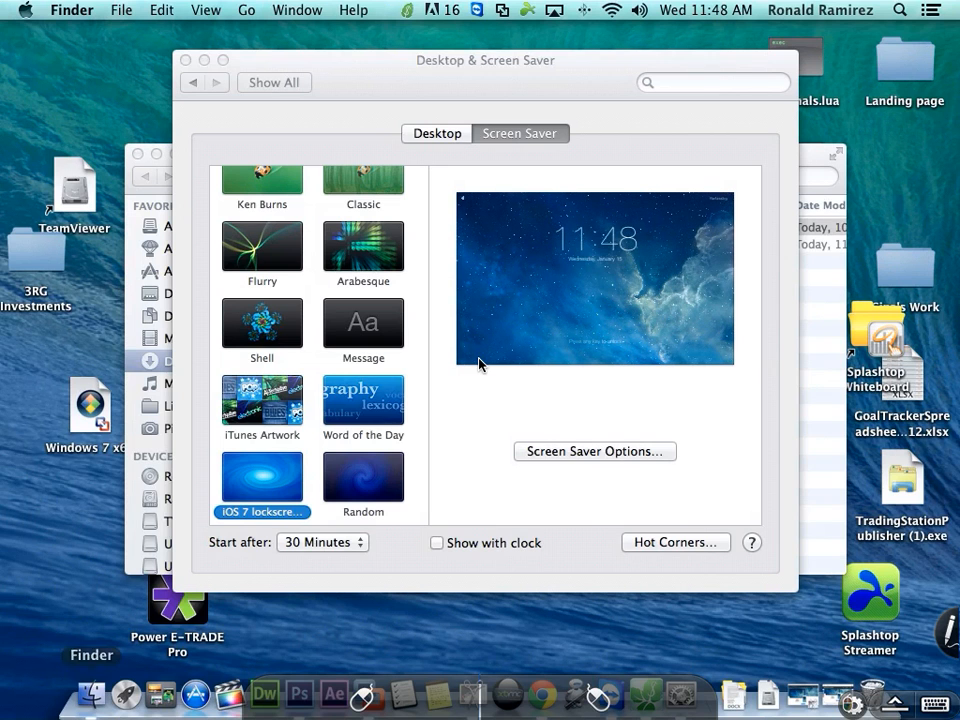
Review the Hot Corners settings and confirm them with OK
click(676, 542)
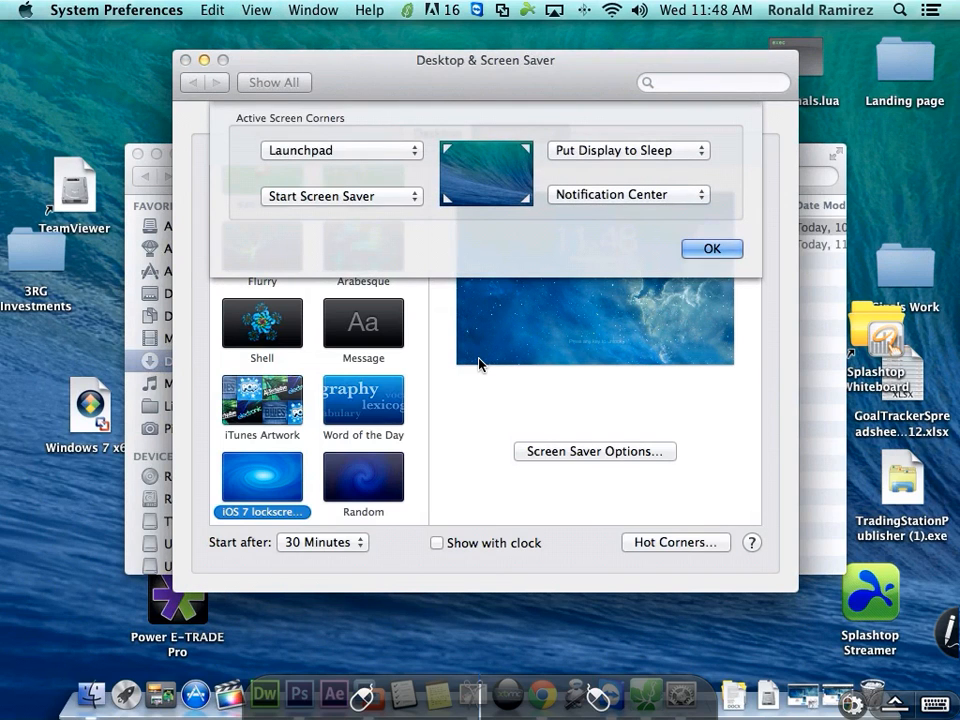
click(712, 248)
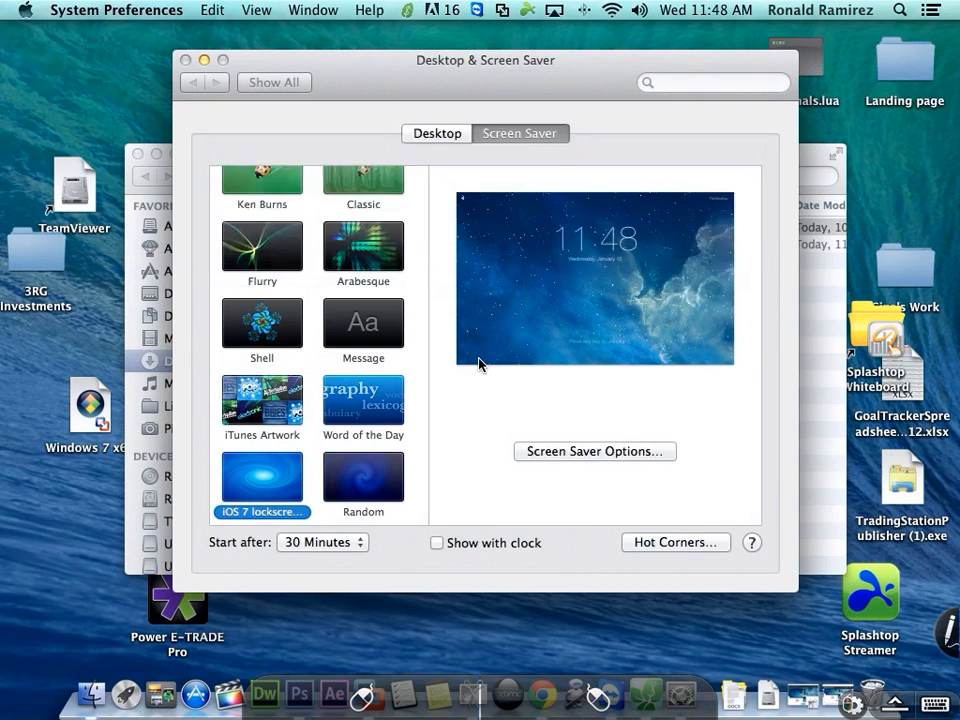